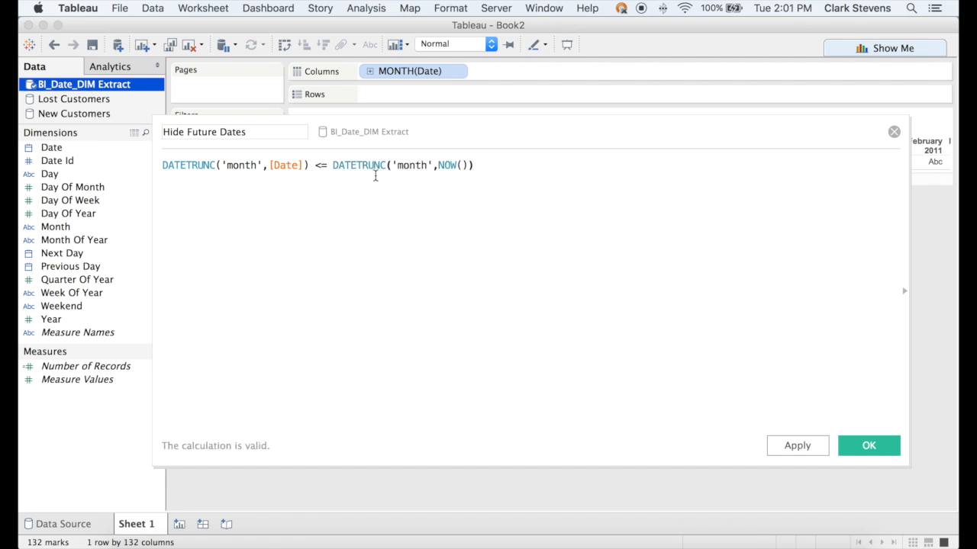
Confirm the Hide Future Dates formula DATETRUNC('month',[Date]) <= DATETRUNC('month',NOW())
click(868, 445)
text(DATETRUNC('month',[Date]) >= DATETRUNC('month')
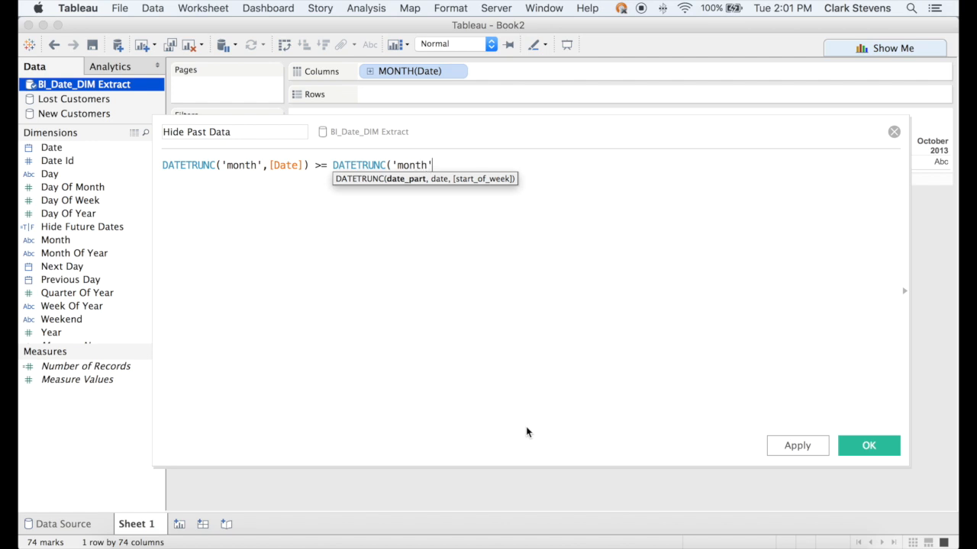
Begin the Hide Past Data formula DATETRUNC('month',[Date]) >= DATETRUNC('month'… in the editor
click(869, 445)
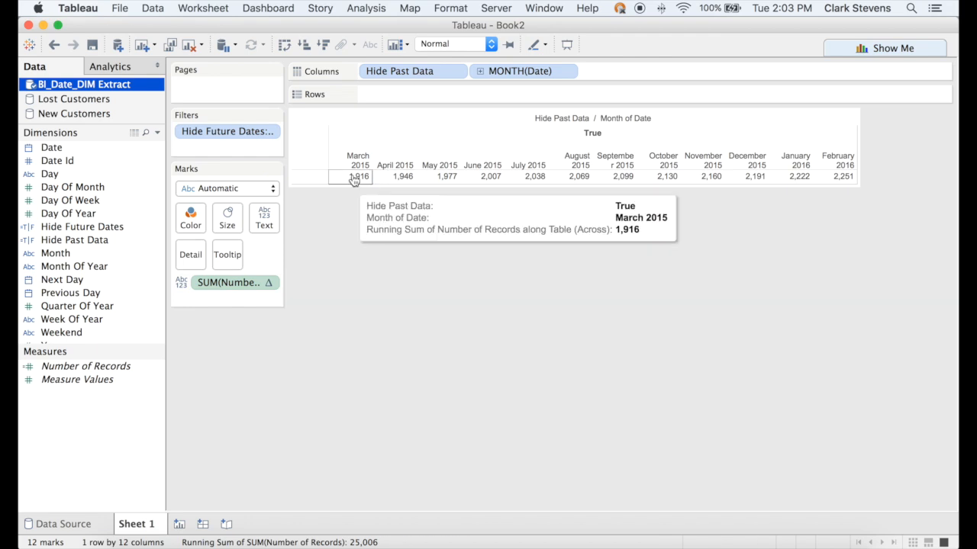
Place Hide Past Data ahead of MONTH(Date) so True spans March 2015–February 2016
click(74, 113)
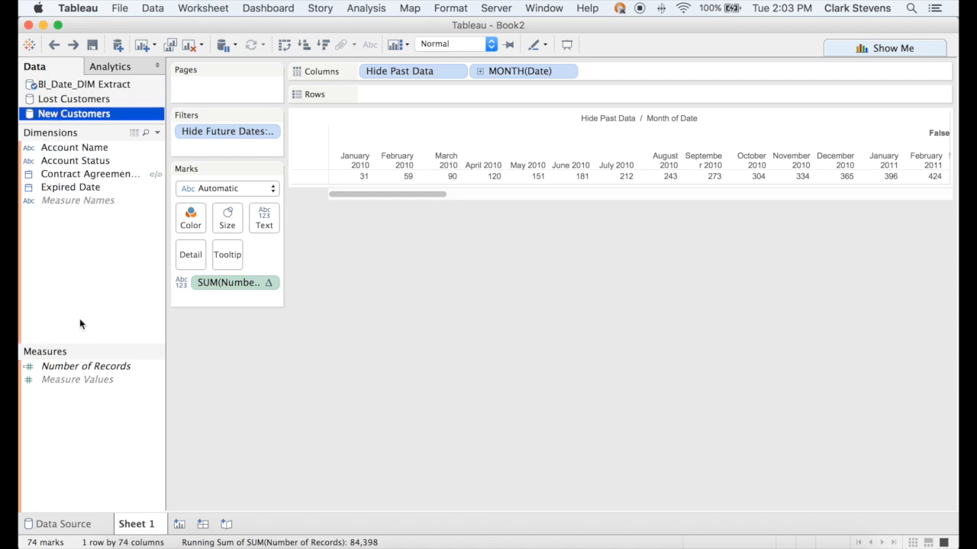